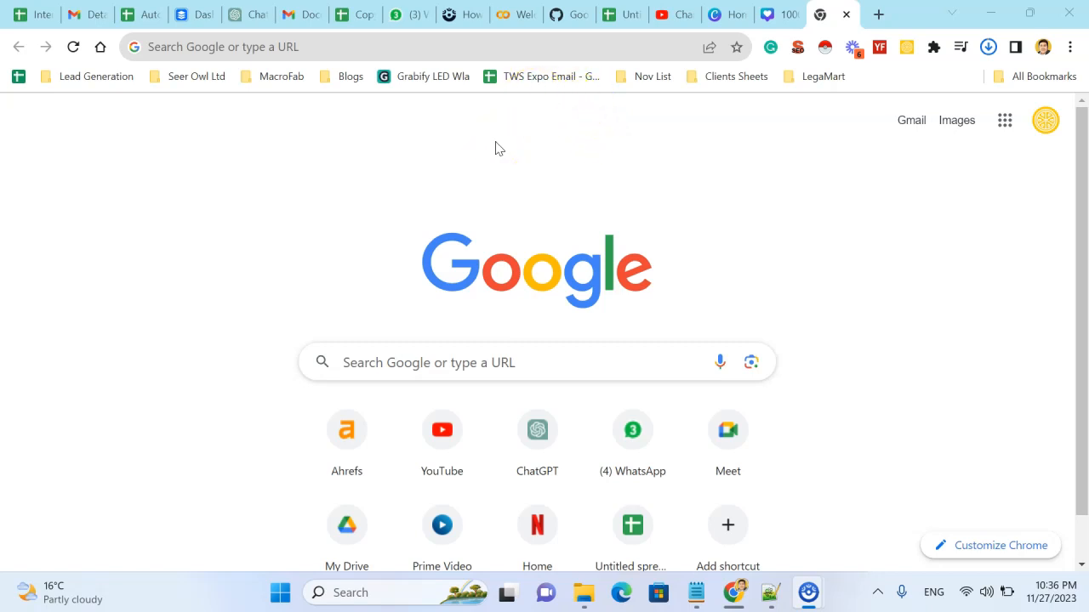
# Go to the Google home page and glance at the installed extensions list for Pearl Lemon Catcher
pyautogui.click(987, 47)
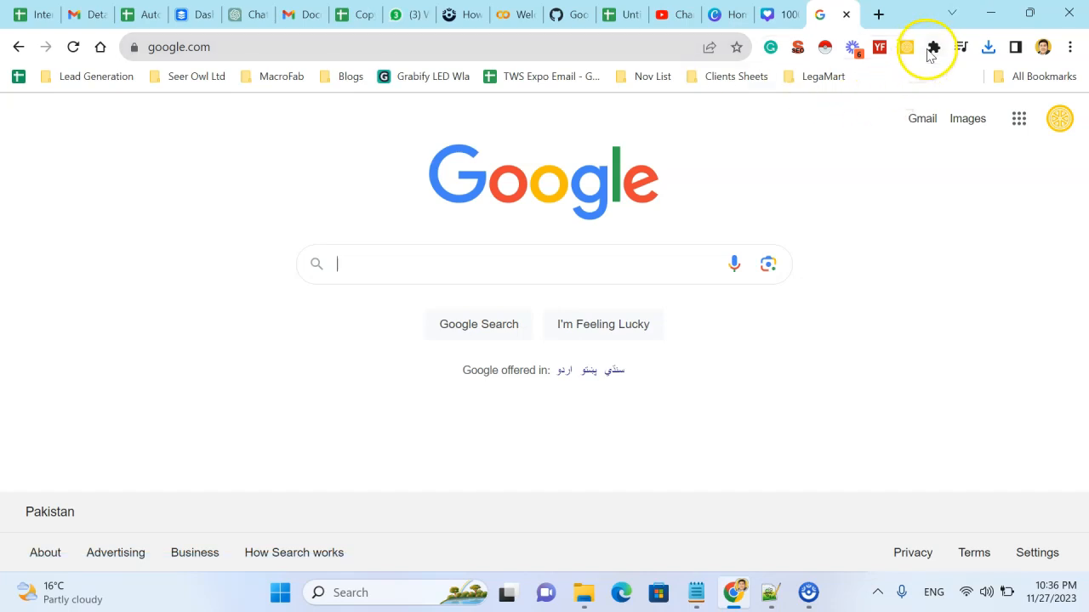
pyautogui.click(932, 48)
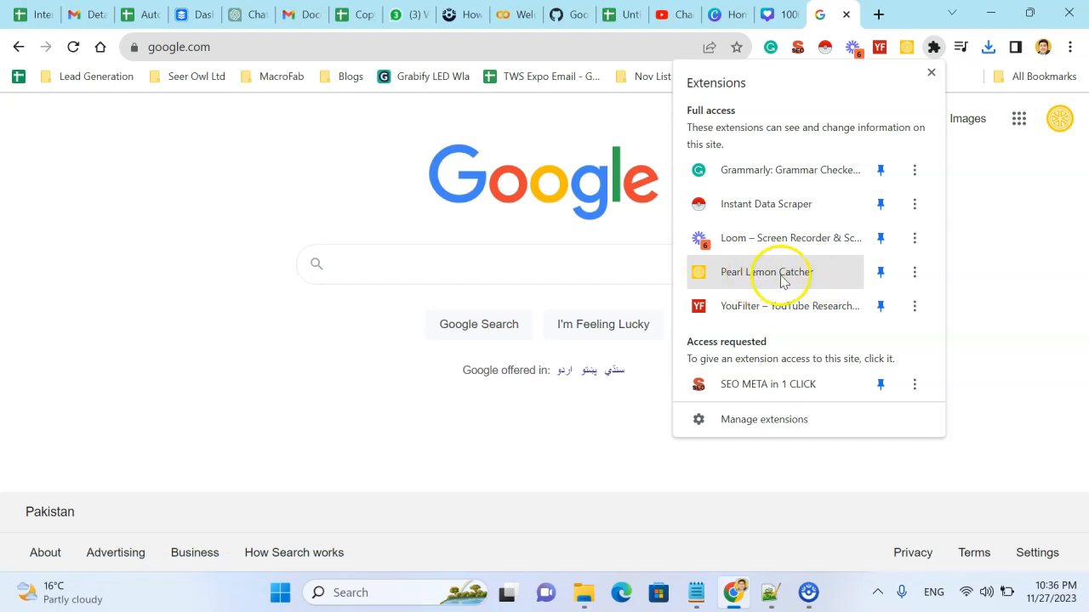
pyautogui.moveTo(196, 218)
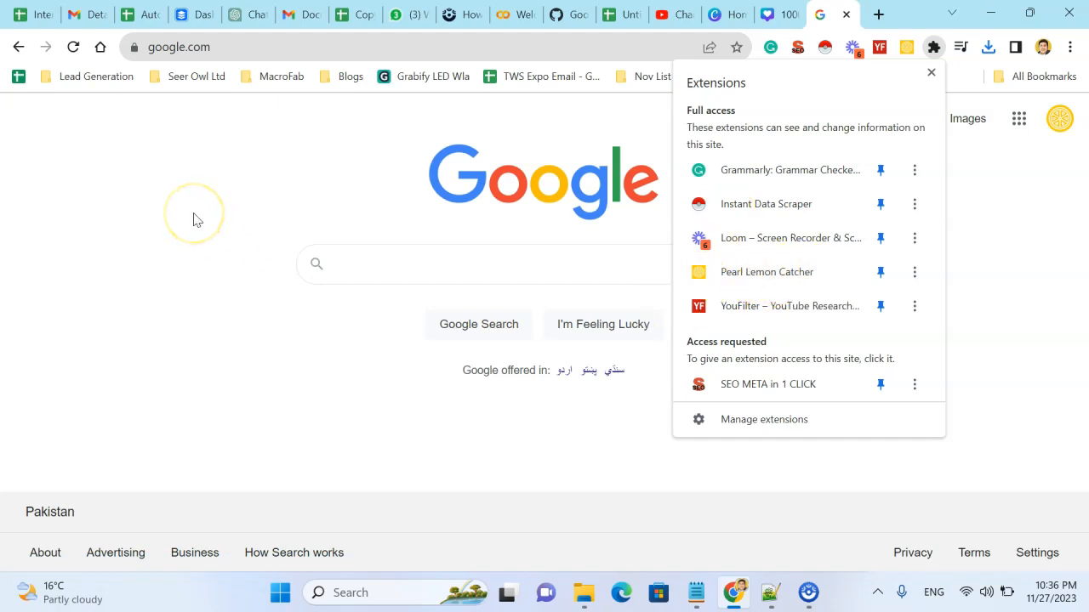
pyautogui.click(367, 209)
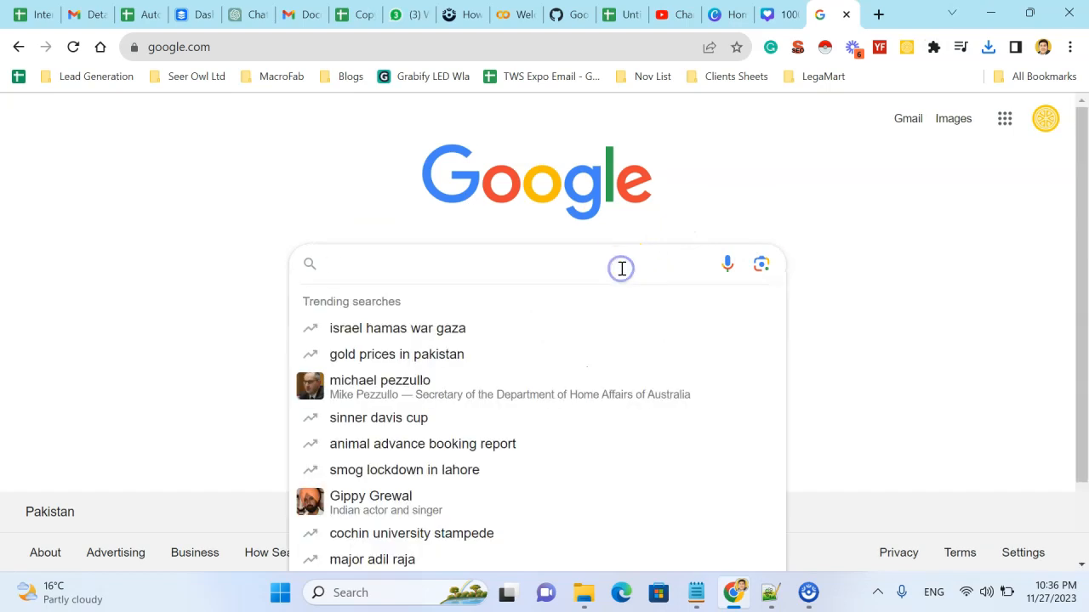
# Search Google for the quoted query "chat.whatsapp.com" "beauty"
pyautogui.write('"')
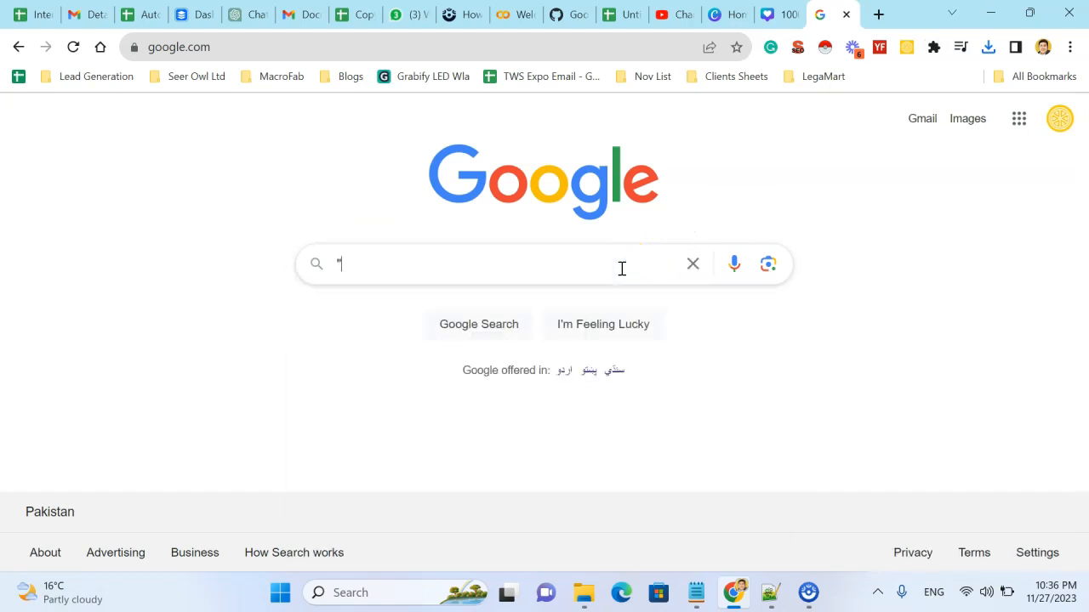
pyautogui.write('chat.whatsapp.com')
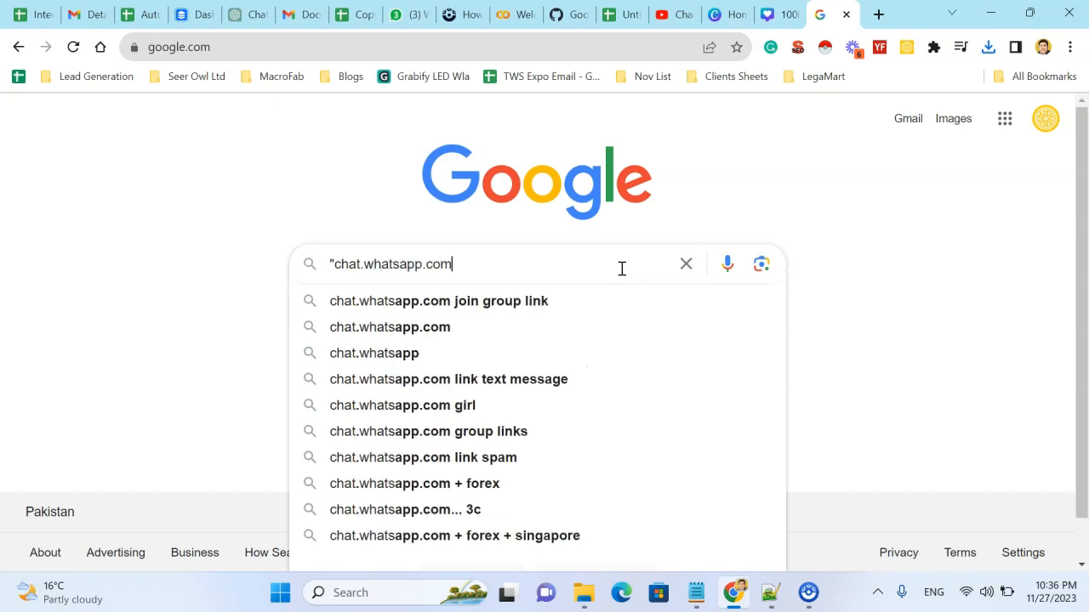
pyautogui.write('"')
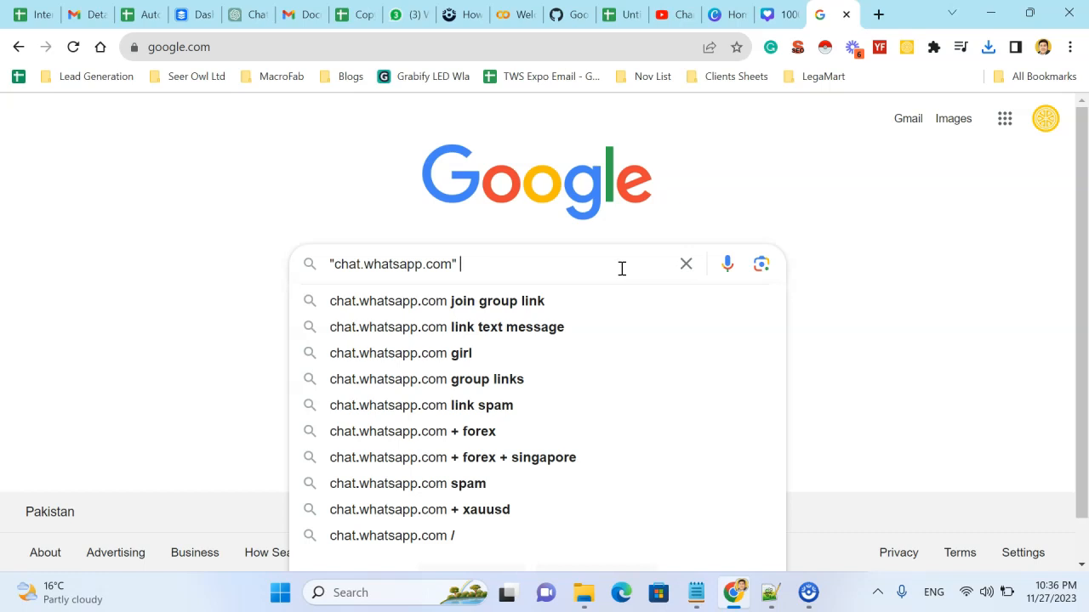
pyautogui.write('"')
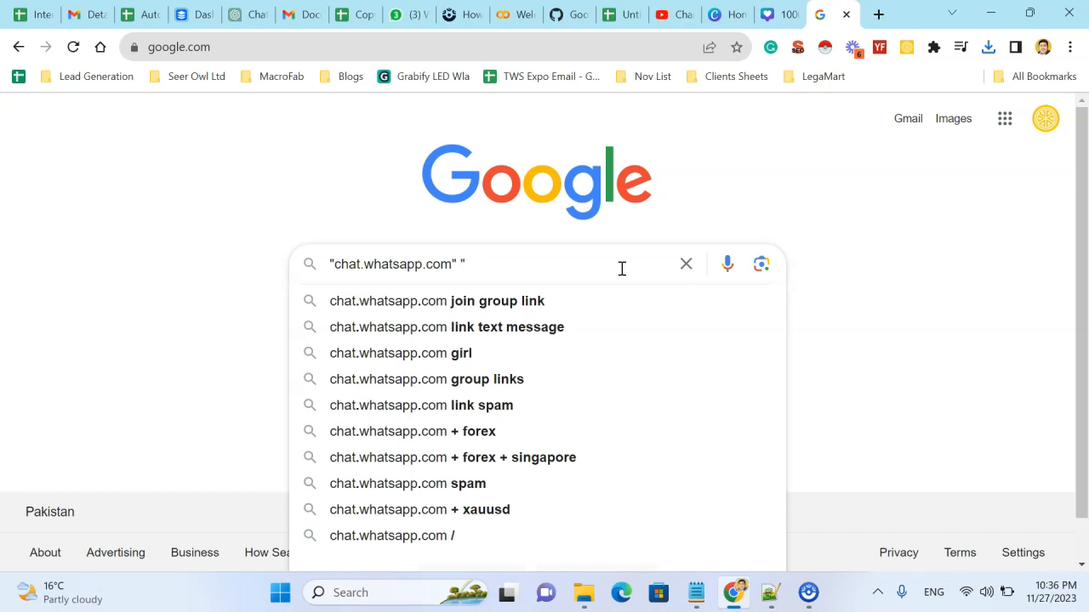
pyautogui.write('"seo')
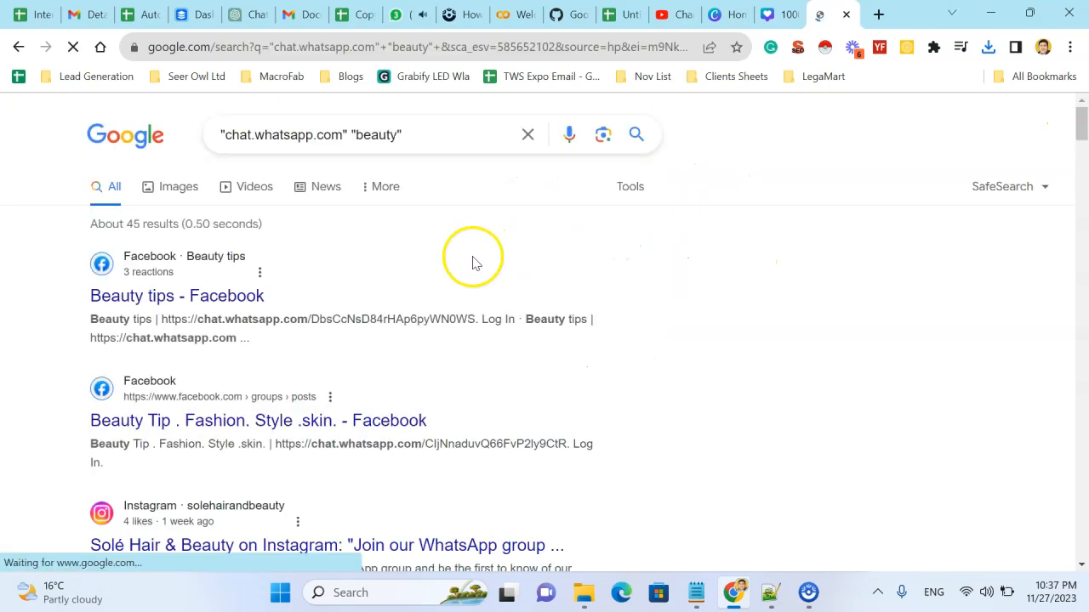
# Repeat the search with Google's omitted similar results included
pyautogui.scroll(-3)
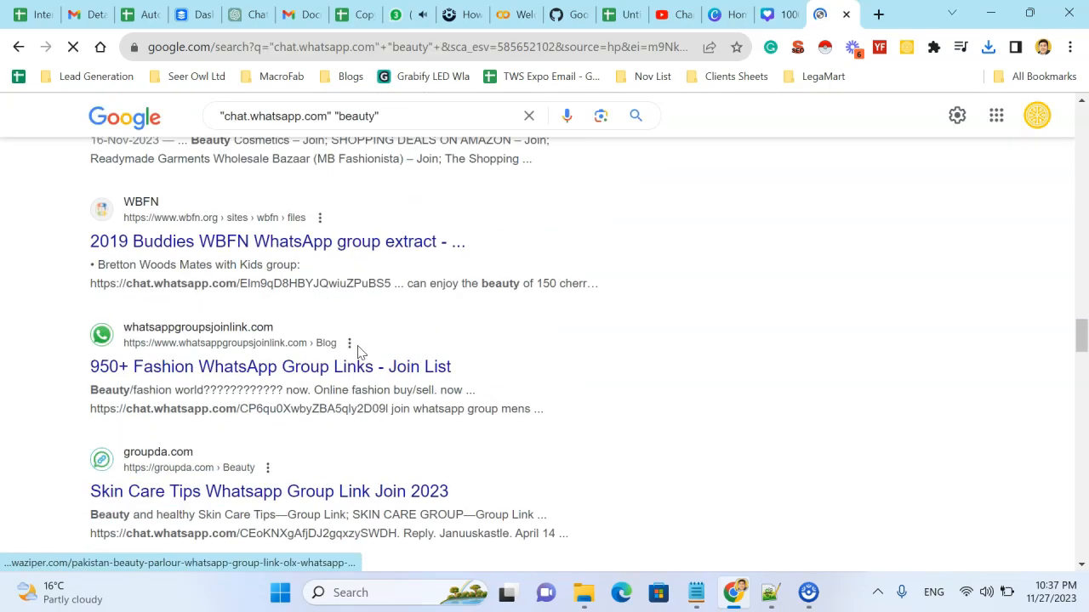
pyautogui.scroll(-3)
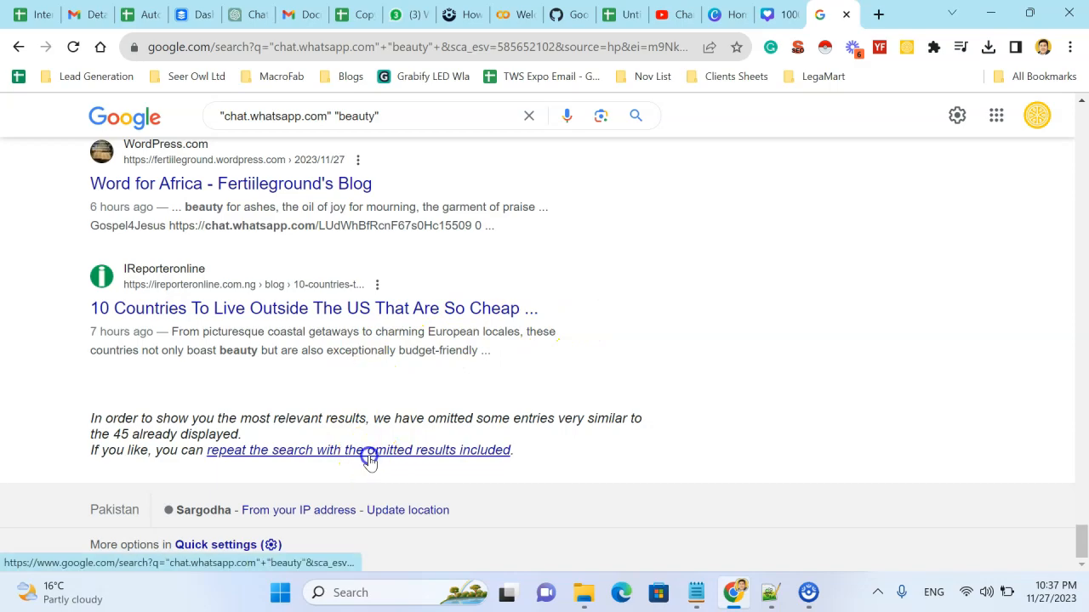
pyautogui.click(357, 449)
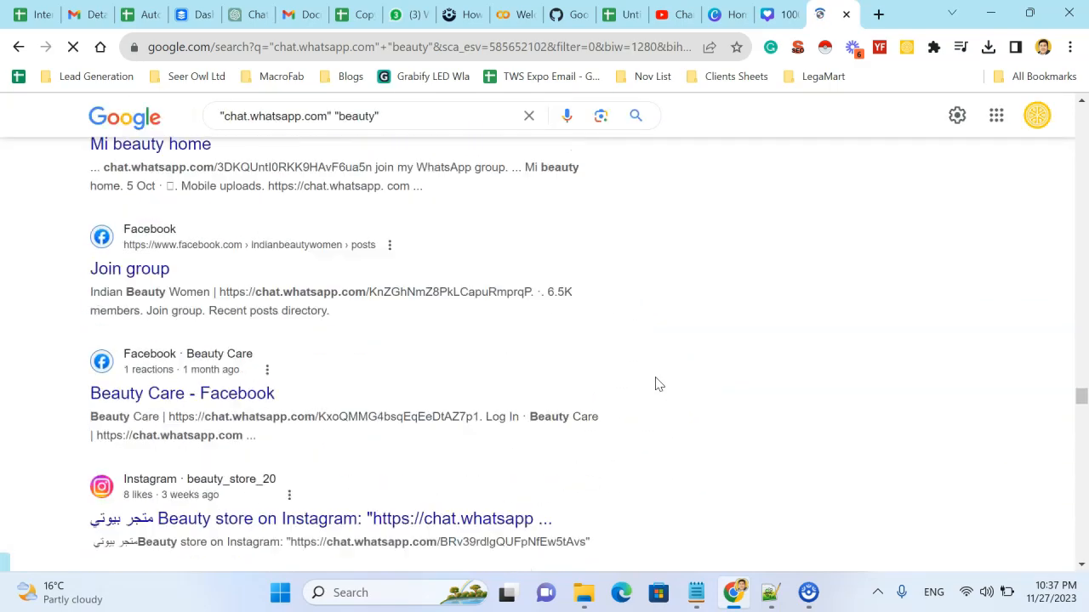
pyautogui.scroll(-3)
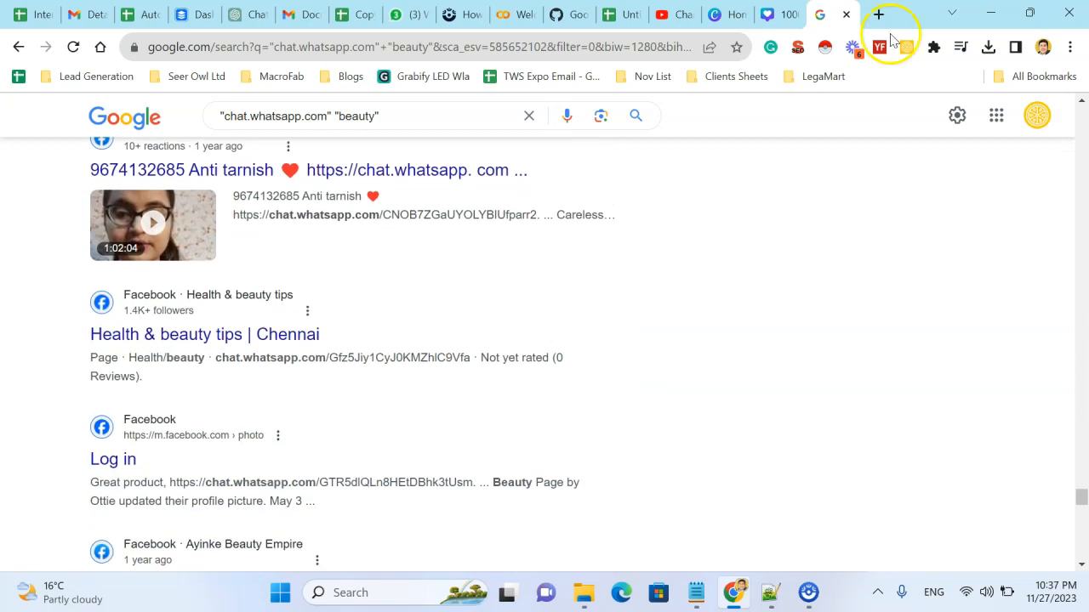
# Run Pearl Lemon Catcher's WhatsApp collection to list the chat.whatsapp.com group links on the page
pyautogui.click(905, 48)
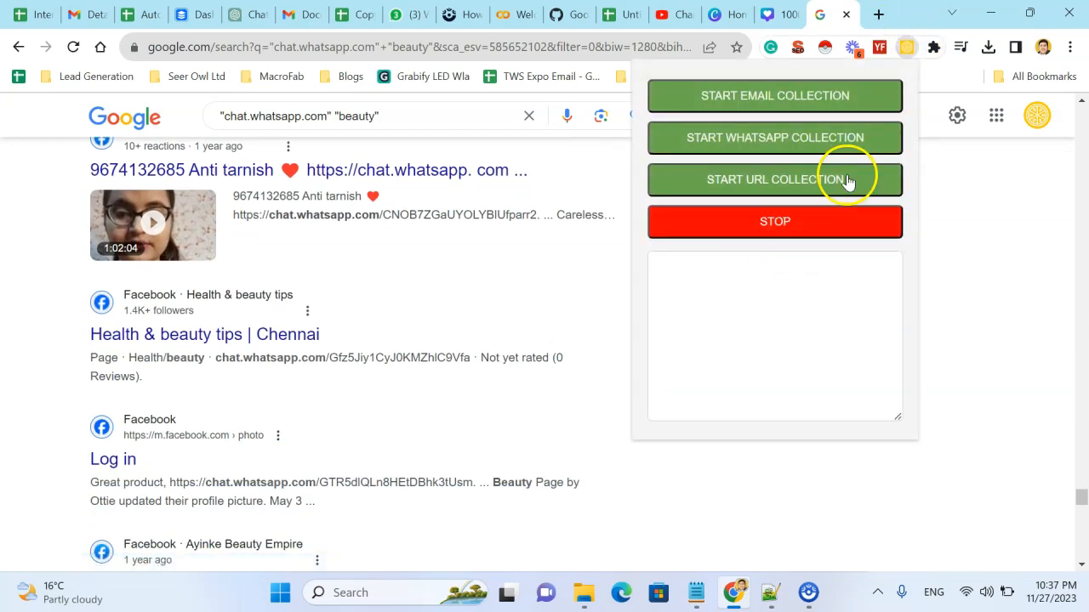
pyautogui.moveTo(775, 136)
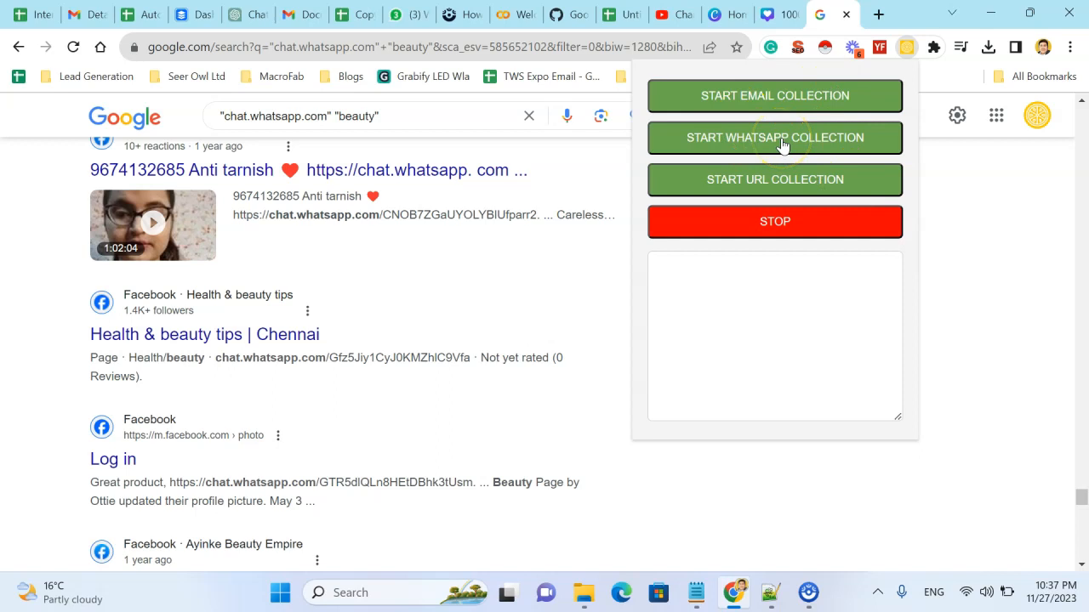
pyautogui.click(774, 136)
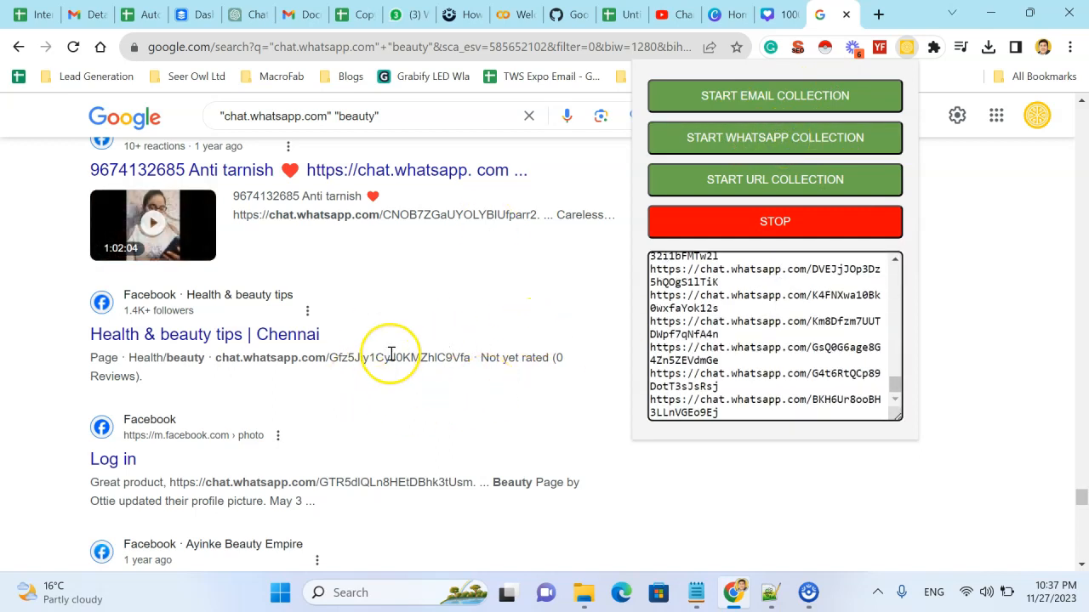
pyautogui.scroll(-3)
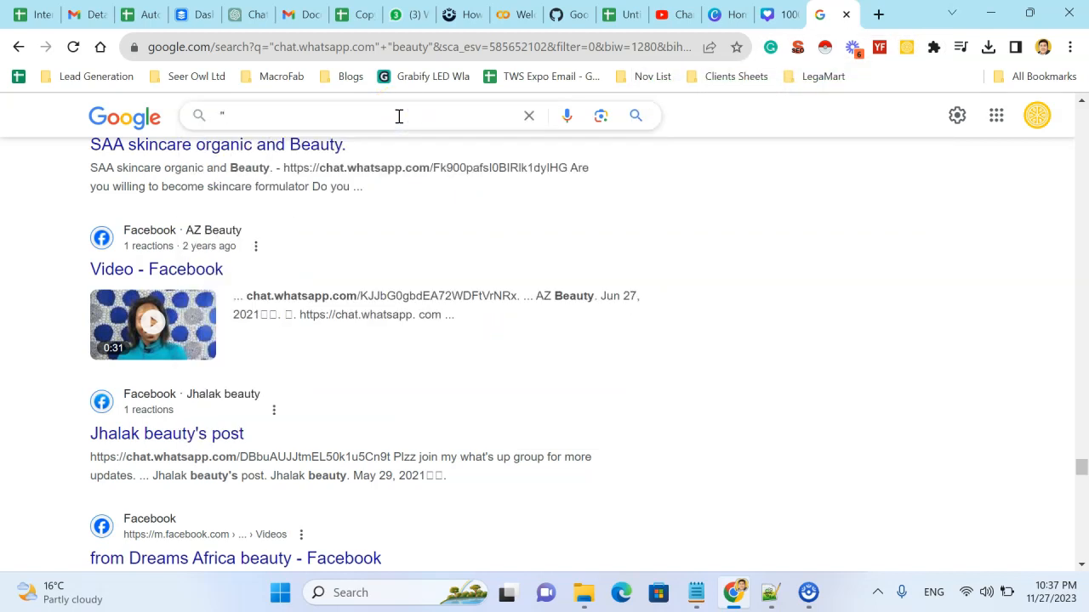
pyautogui.write('@gmail')
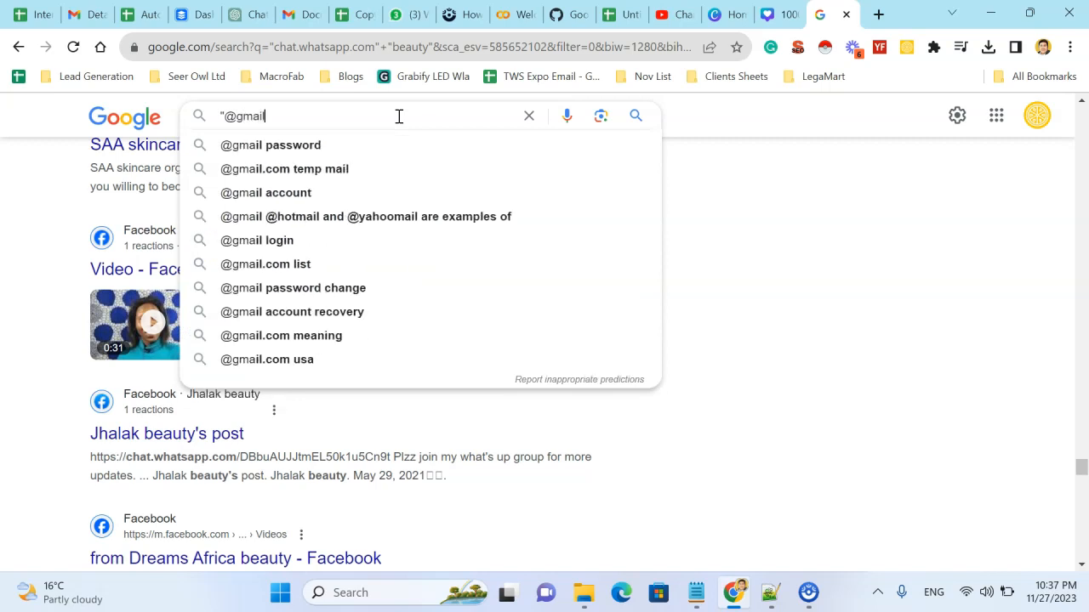
pyautogui.write('.com')
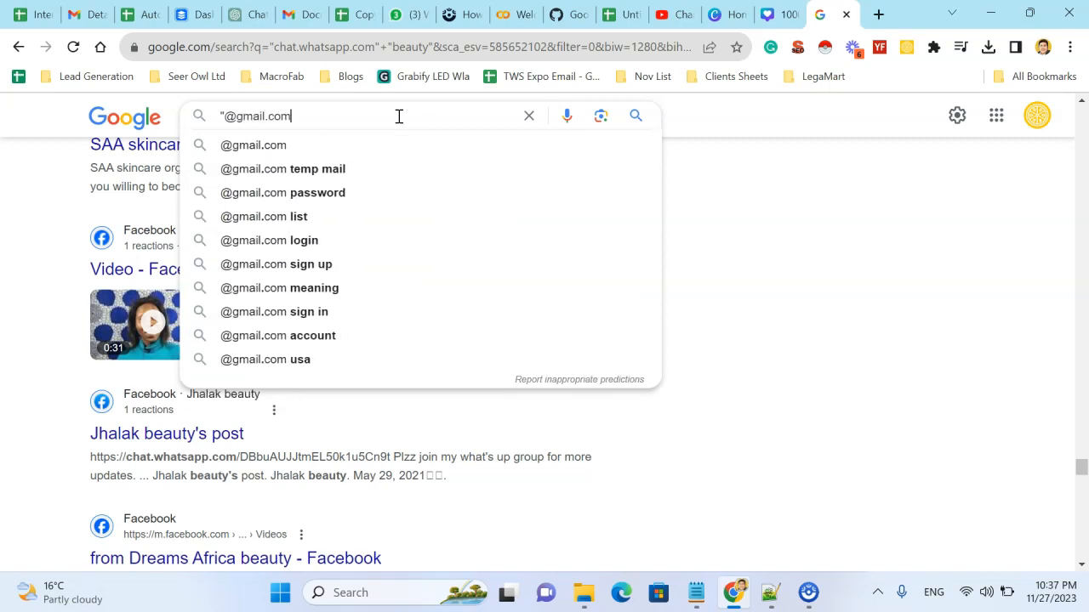
pyautogui.write('"')
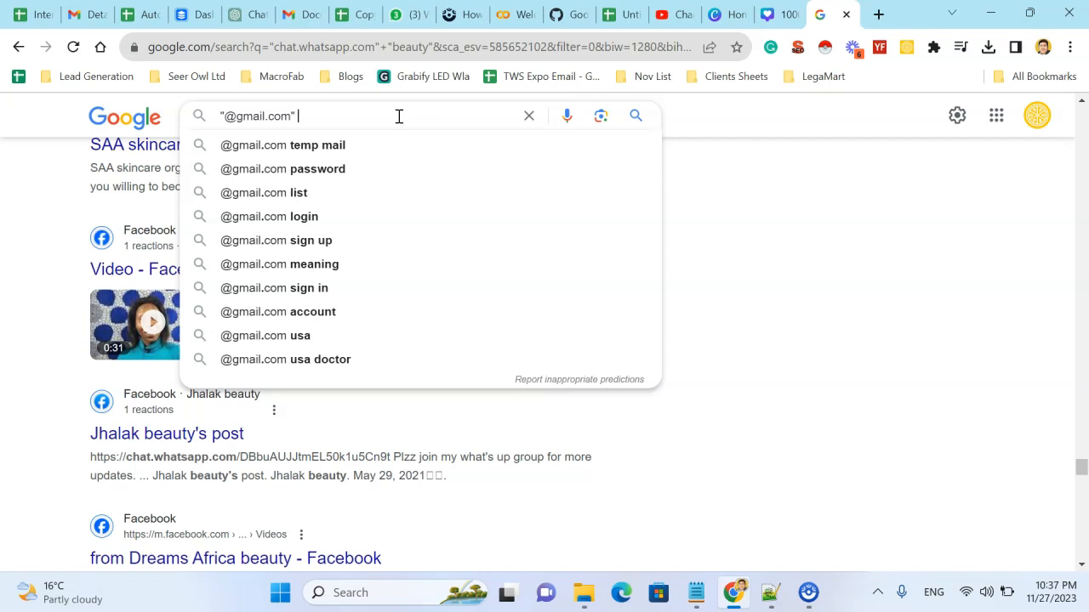
pyautogui.write('"bea')
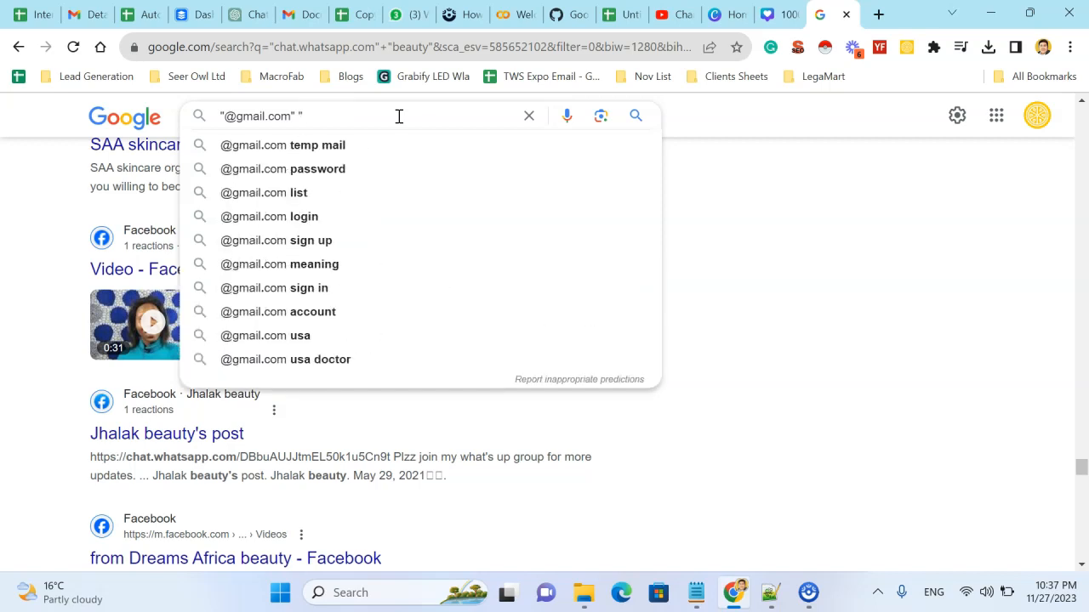
pyautogui.write('"pets"')
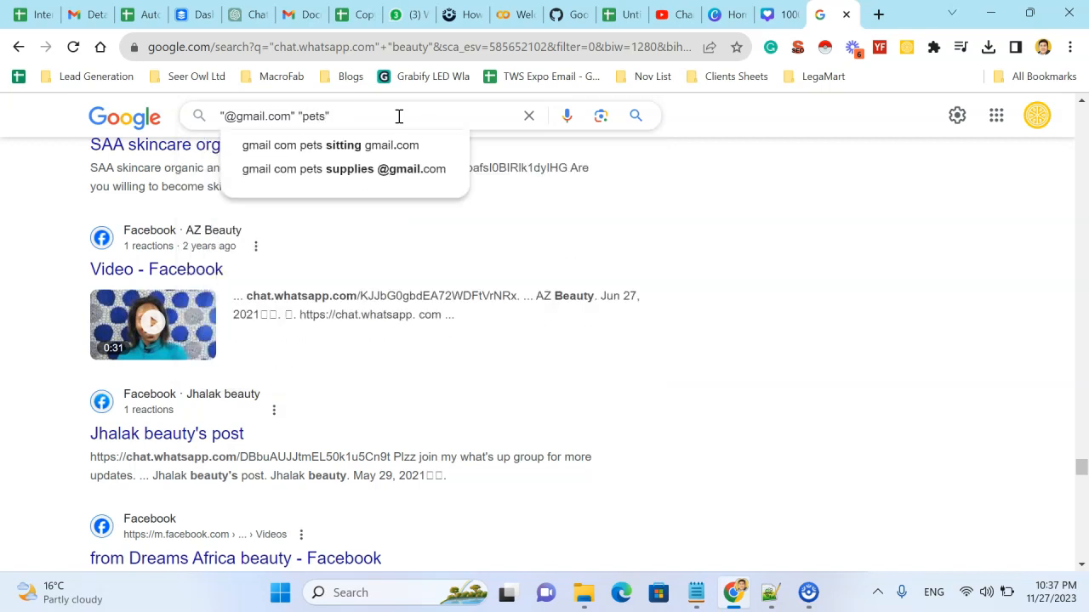
pyautogui.write('site')
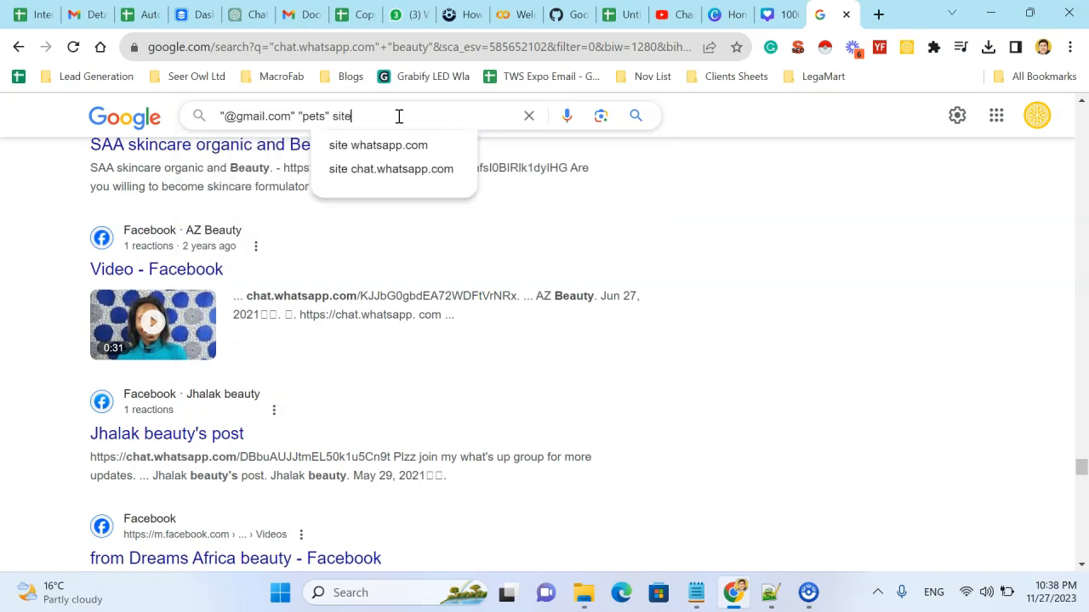
pyautogui.write(':')
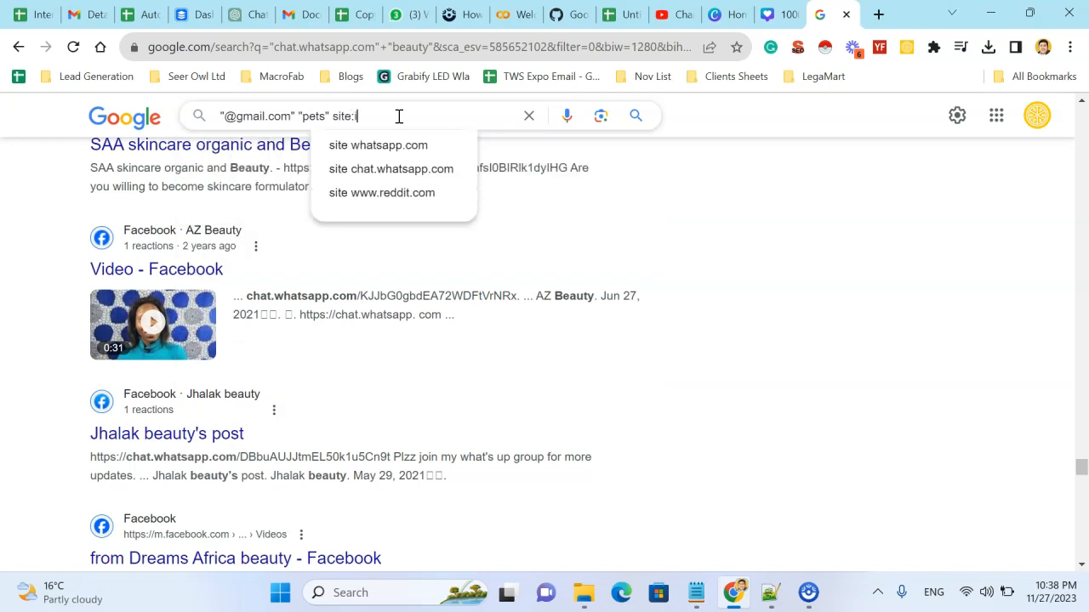
pyautogui.write('instagram.com')
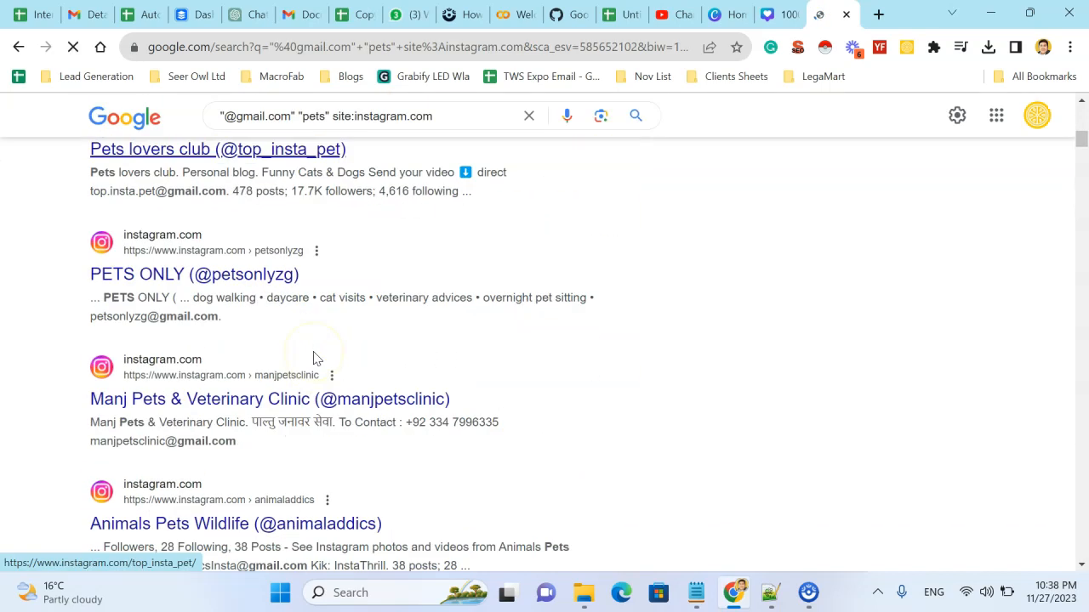
pyautogui.scroll(-3)
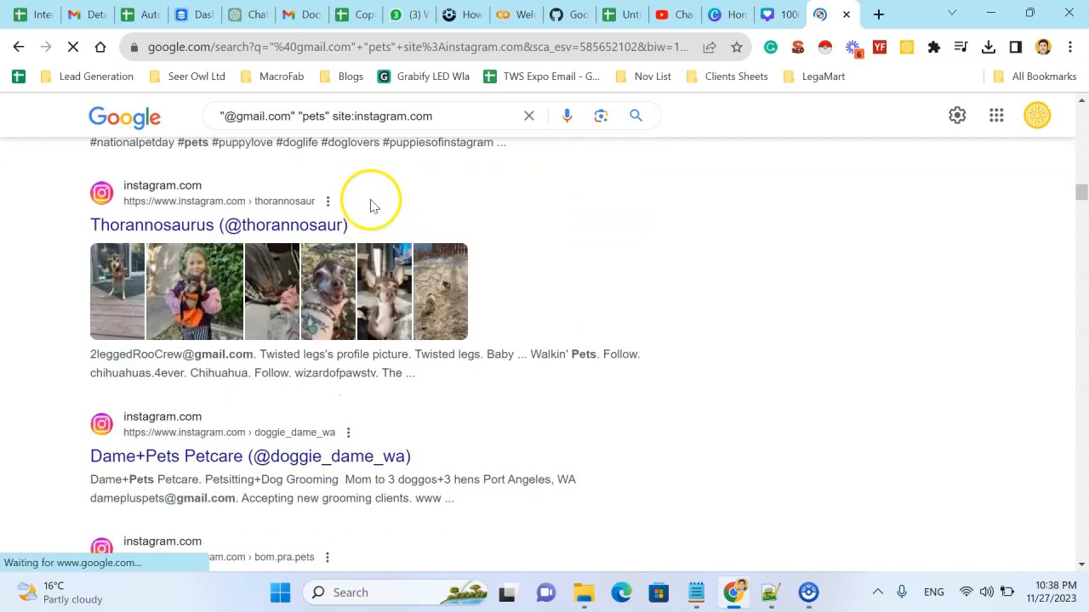
pyautogui.scroll(-3)
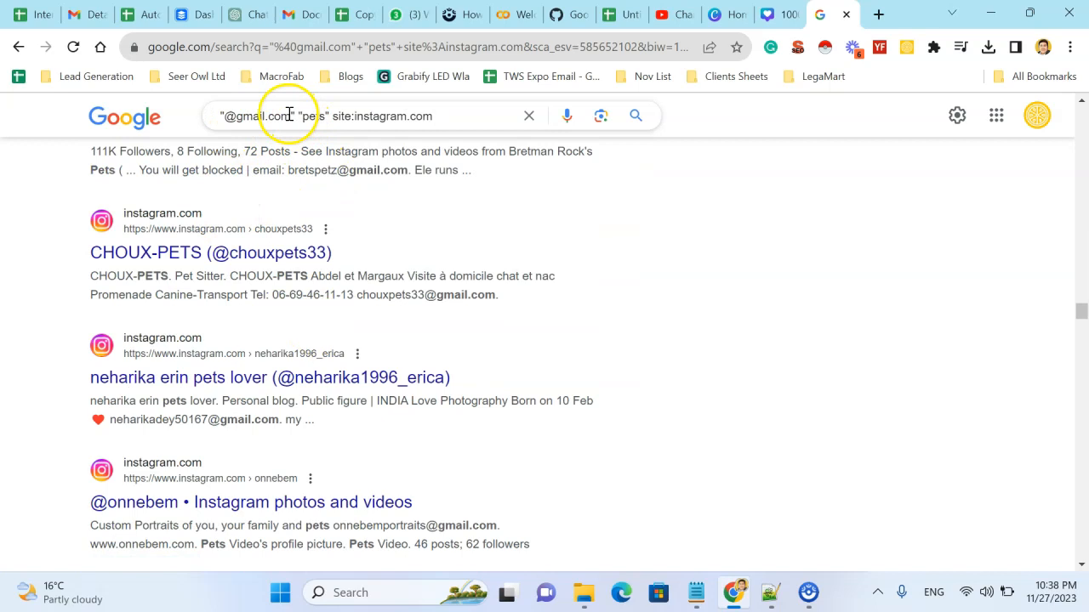
pyautogui.doubleClick(264, 115)
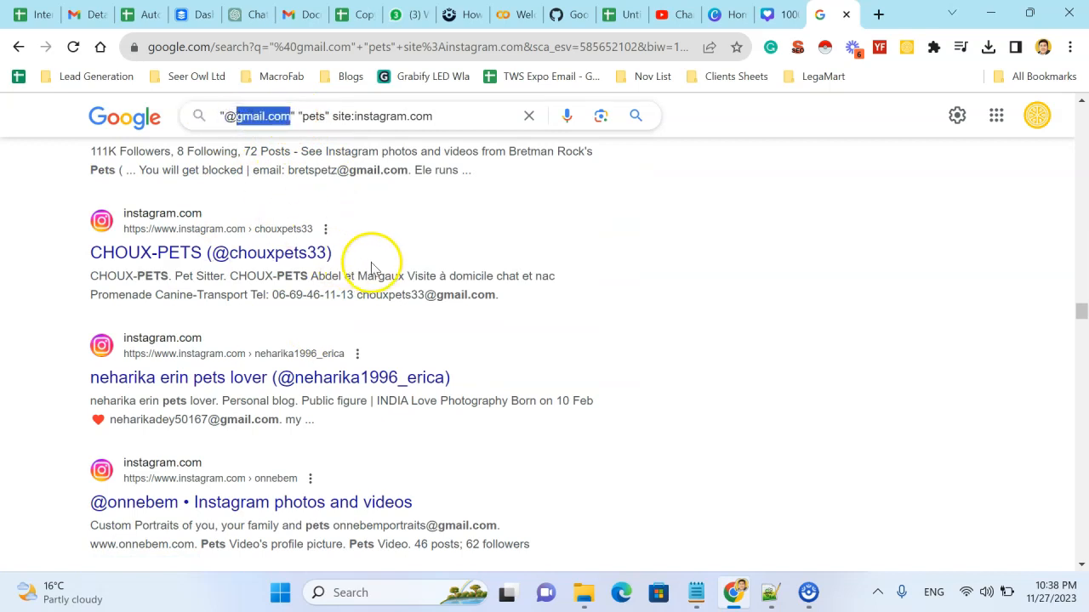
pyautogui.scroll(-3)
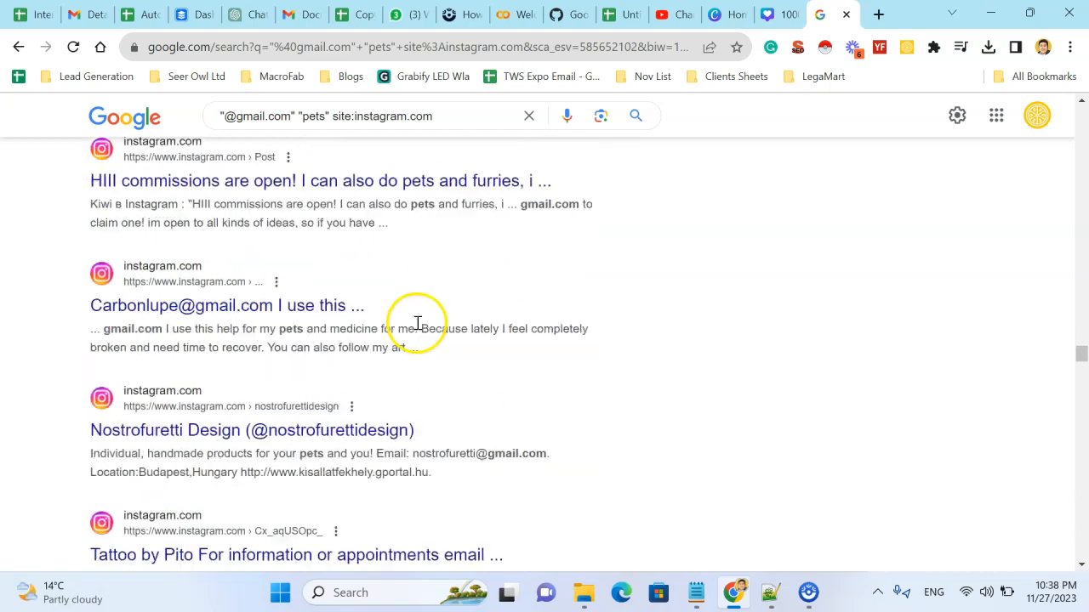
pyautogui.scroll(-3)
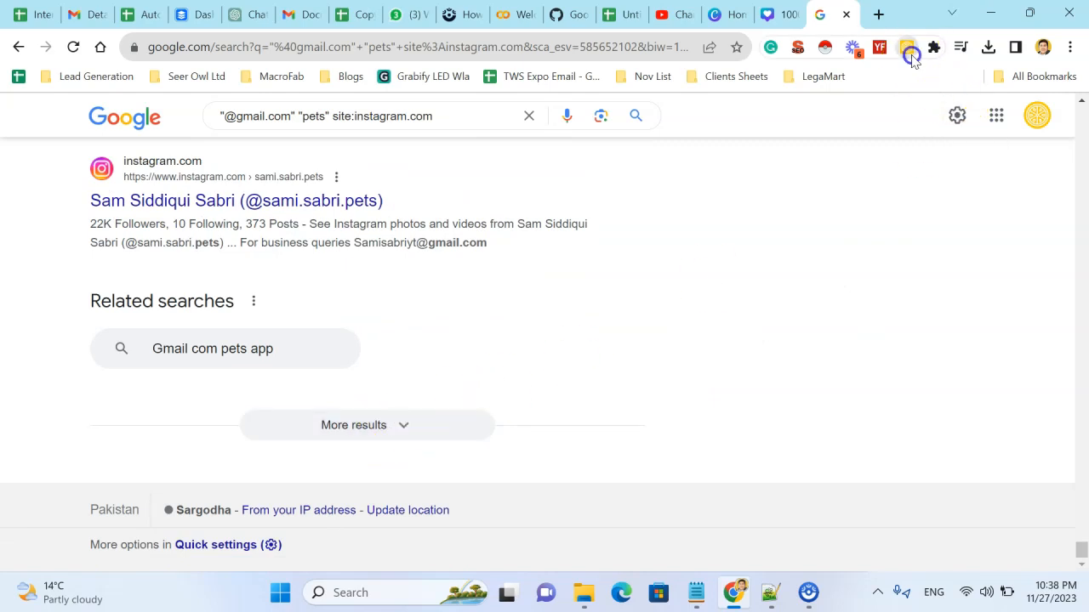
pyautogui.click(909, 47)
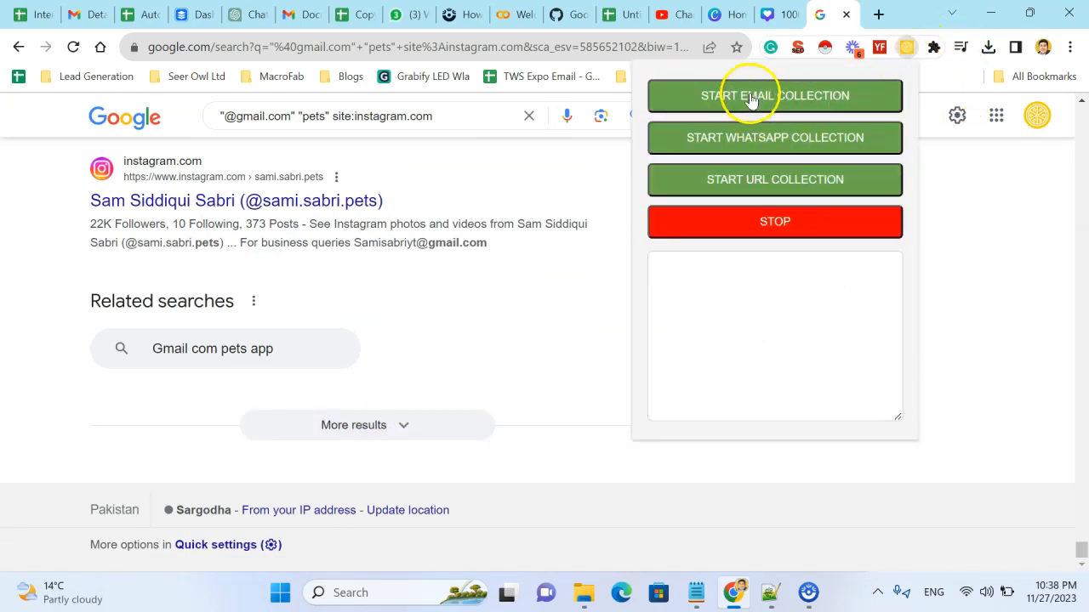
pyautogui.click(774, 95)
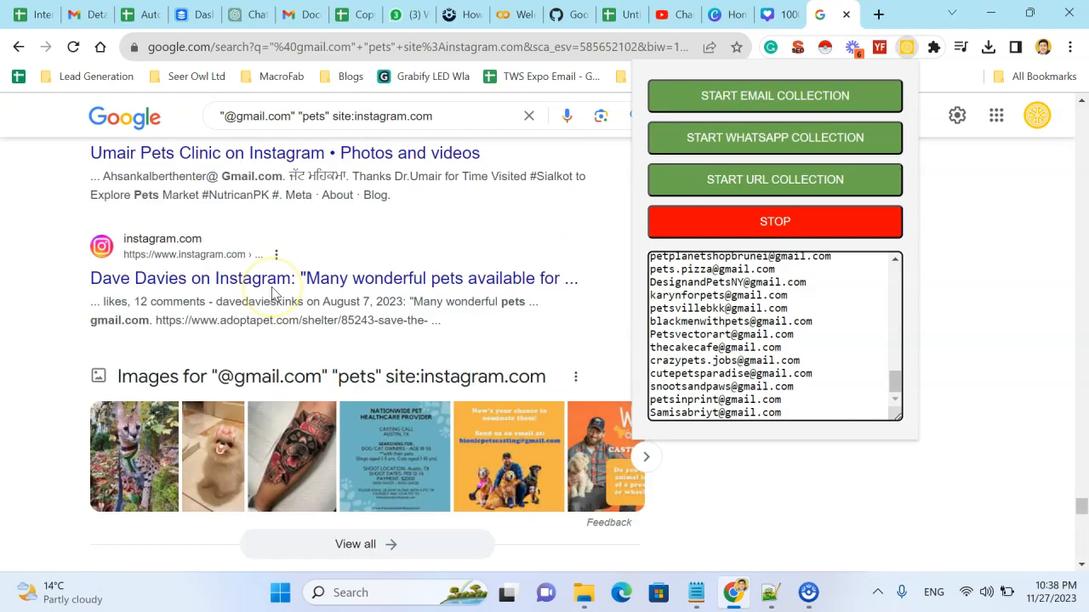
pyautogui.scroll(-3)
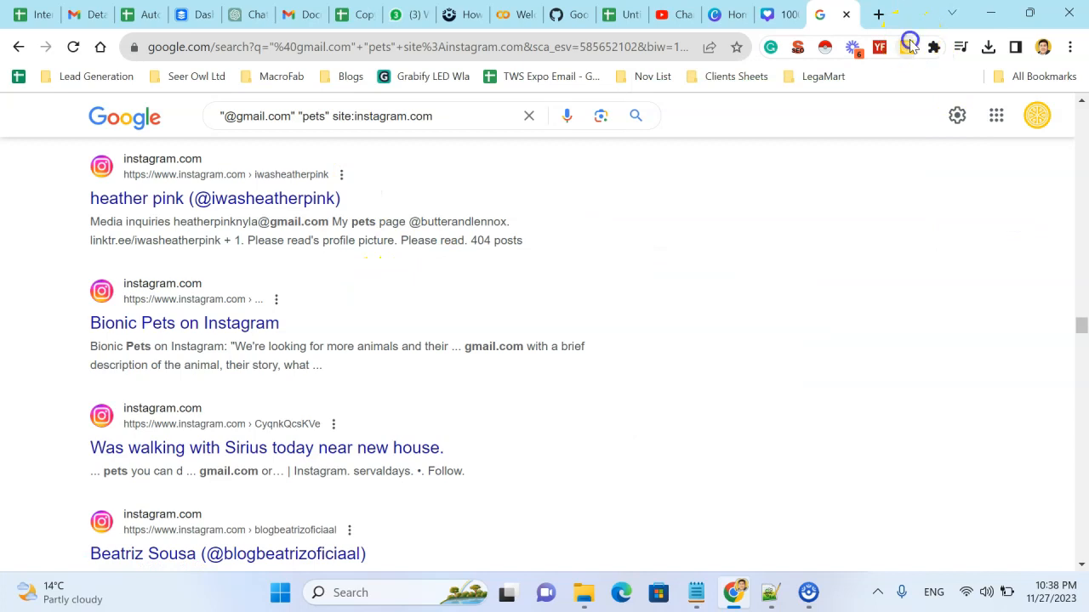
# Reopen Pearl Lemon Catcher to review the collected Instagram profile URLs such as cute.pets.paradise
pyautogui.click(909, 48)
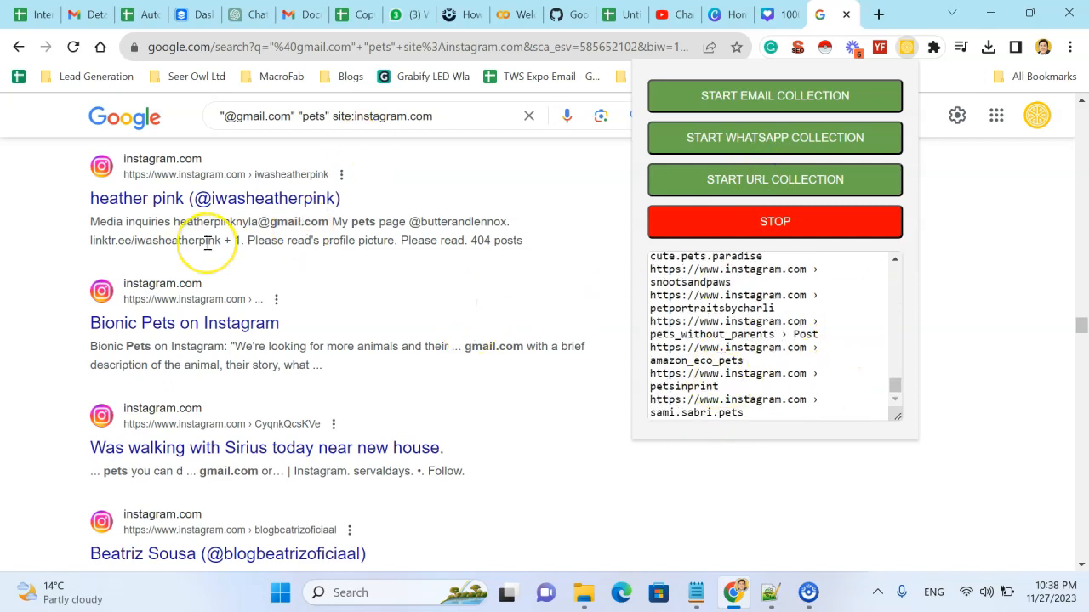
pyautogui.scroll(-3)
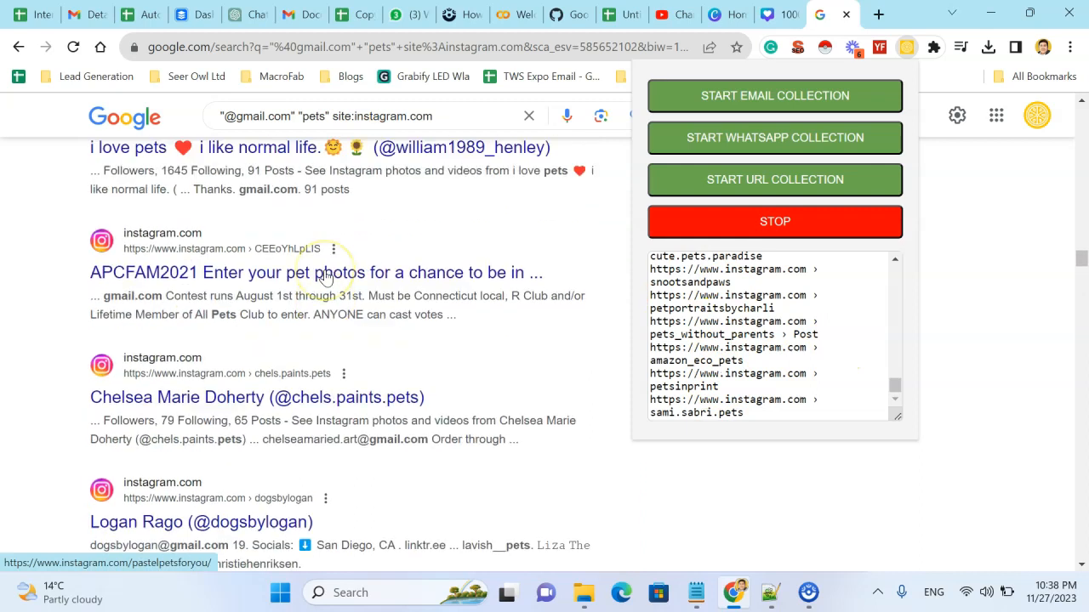
pyautogui.scroll(-3)
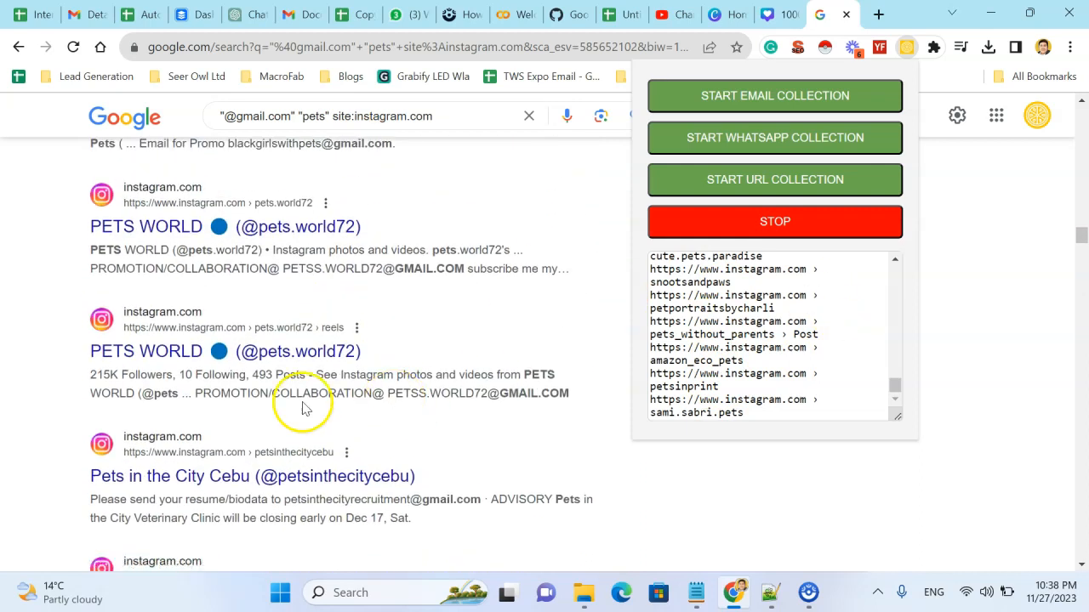